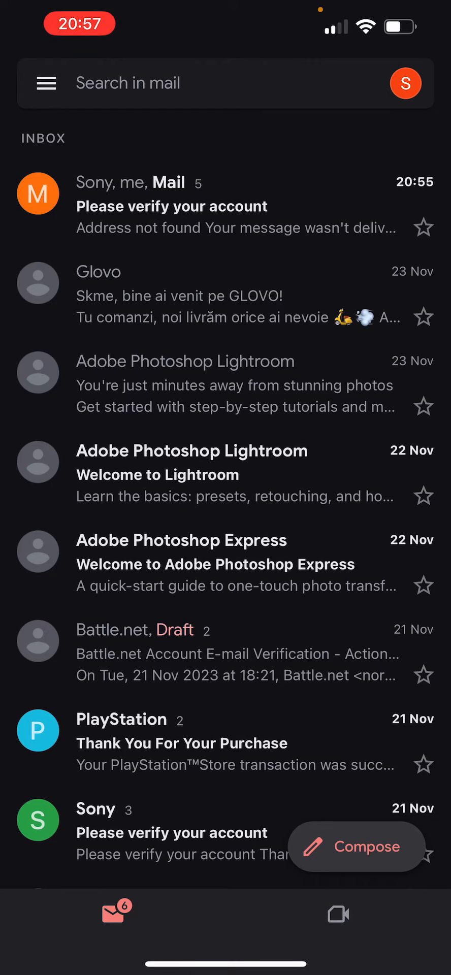
Step: Open the PlayStation Terms and Privacy Policy email and turn on translation from its actions menu
{"action": "scroll", "scroll_direction": "down", "scroll_amount": 3}
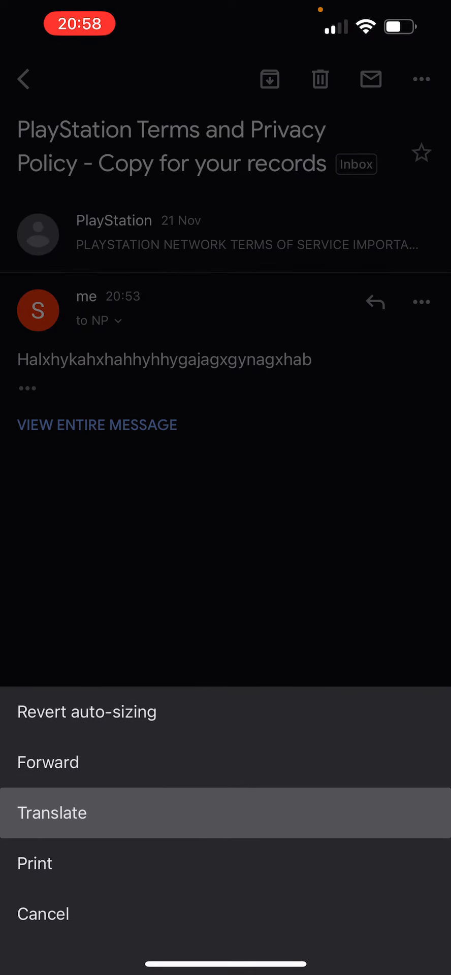
{"action": "left_click", "coordinate": [52, 812]}
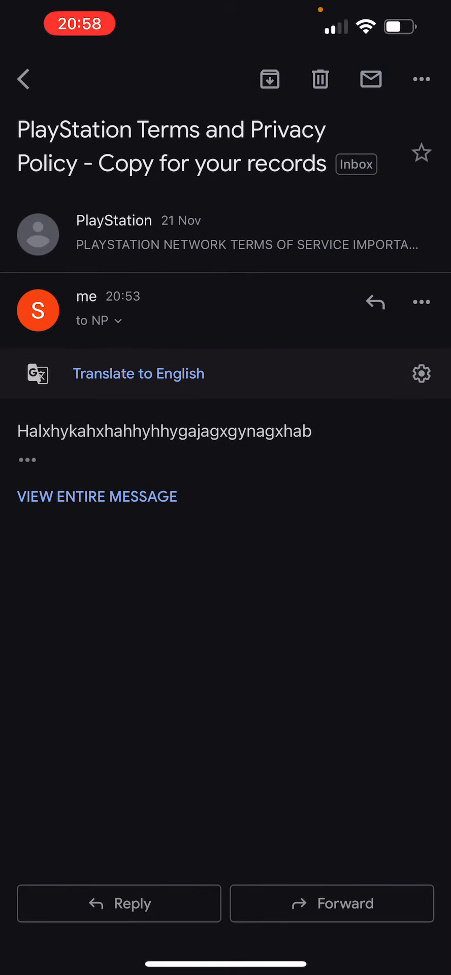
Step: Open the Detected → English source and target language picker from the Translate bar
{"action": "left_click", "coordinate": [139, 373]}
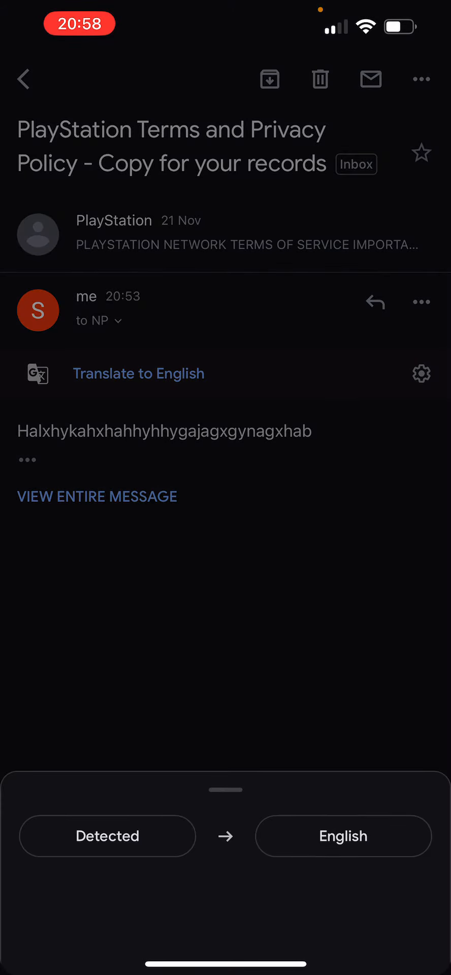